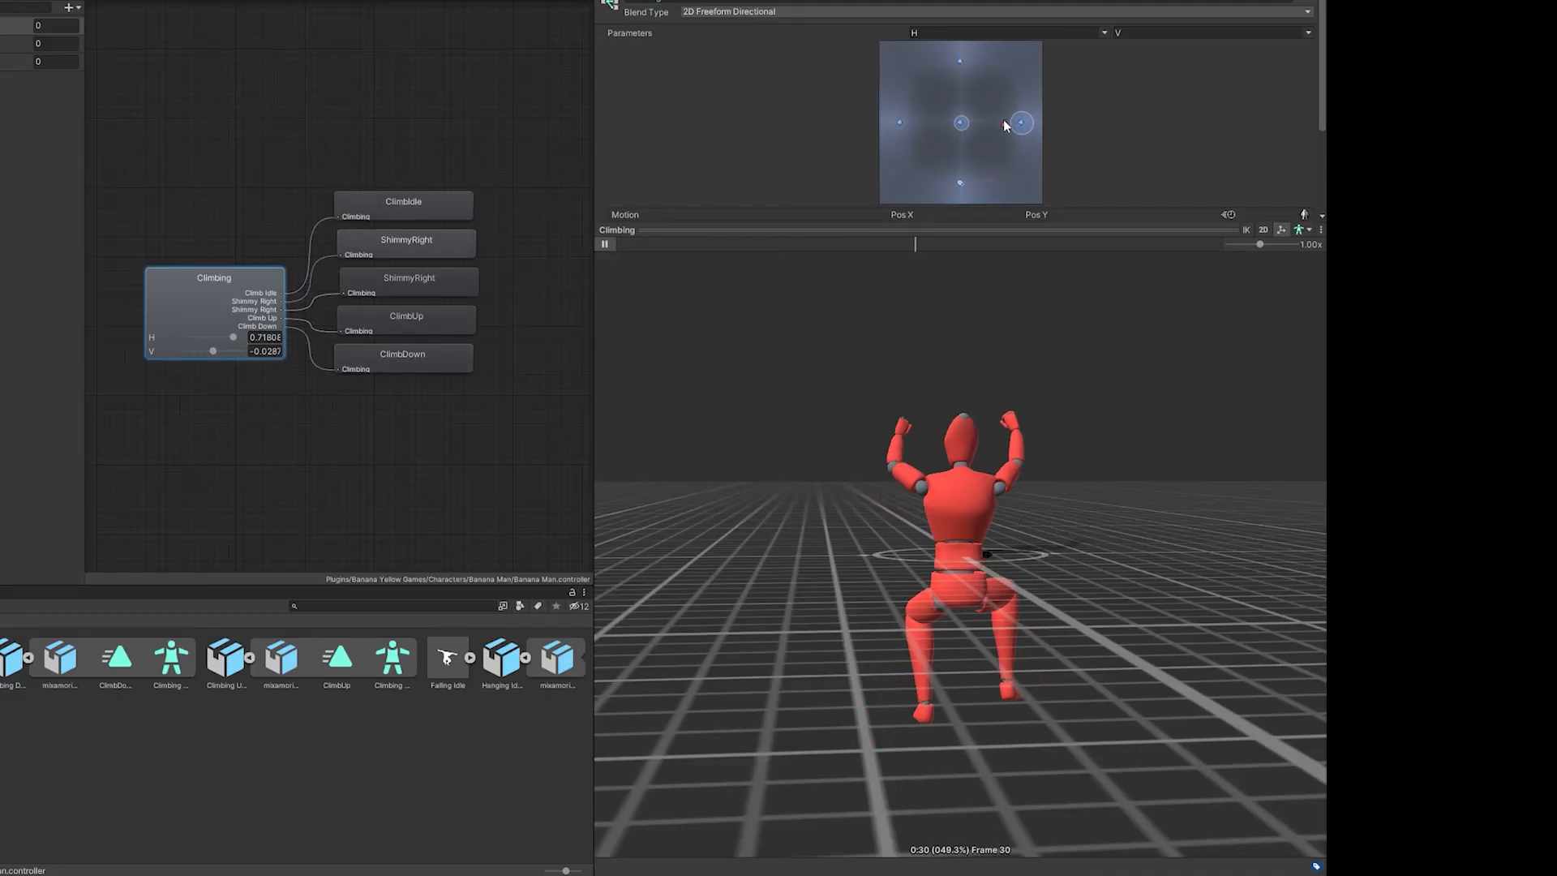
# Drag the blend preview point toward shimmy-left, then to another climb pose between idle and shimmy.
pyautogui.moveTo(1019, 122); pyautogui.dragTo(898, 122)
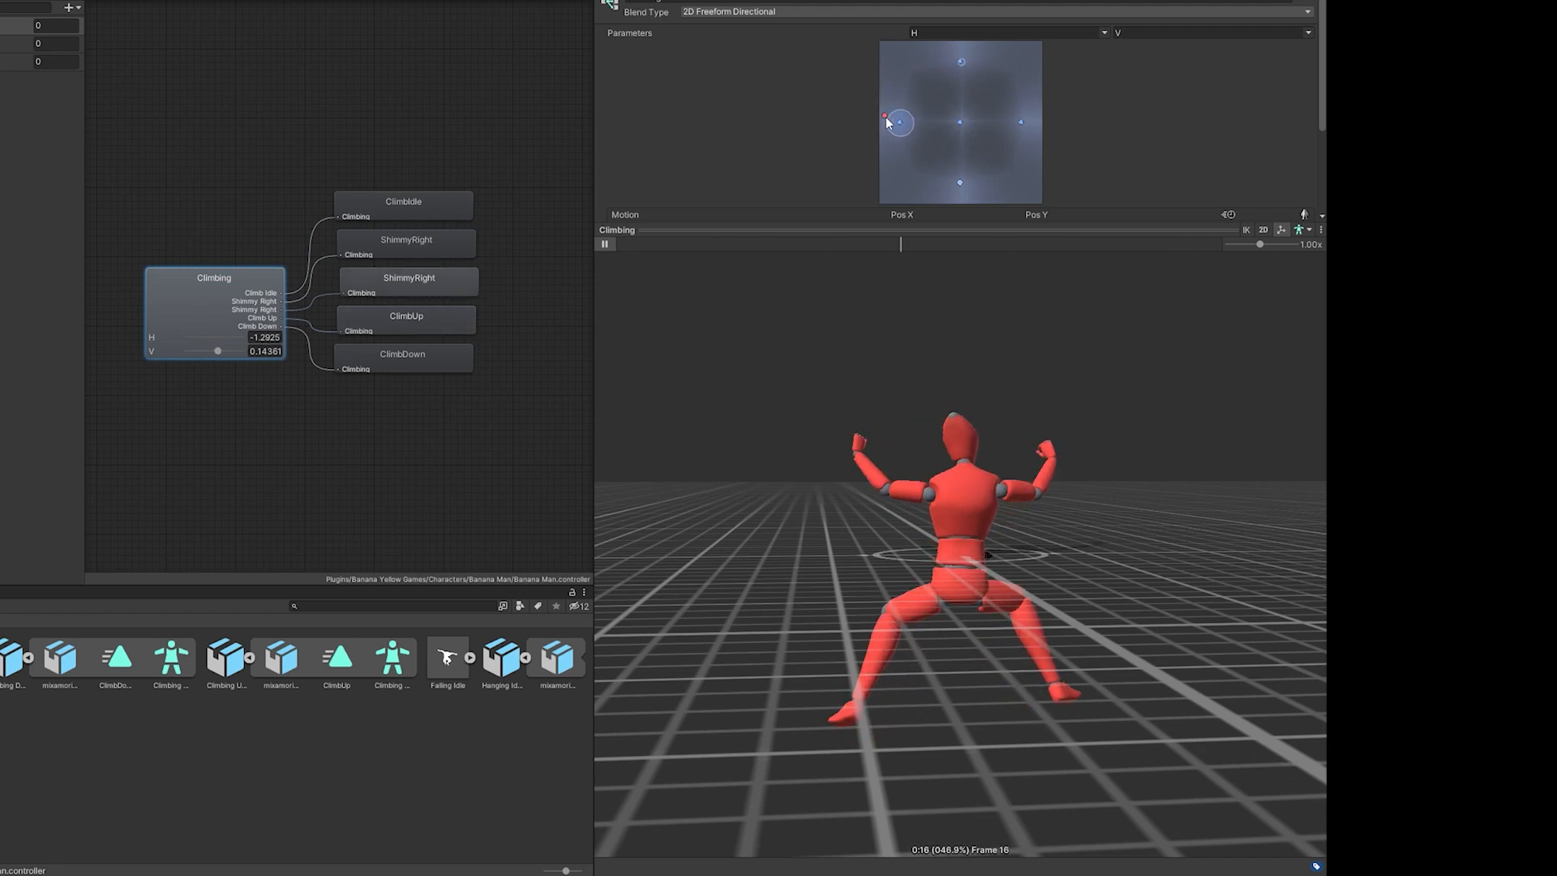
pyautogui.moveTo(884, 119); pyautogui.dragTo(1015, 78)
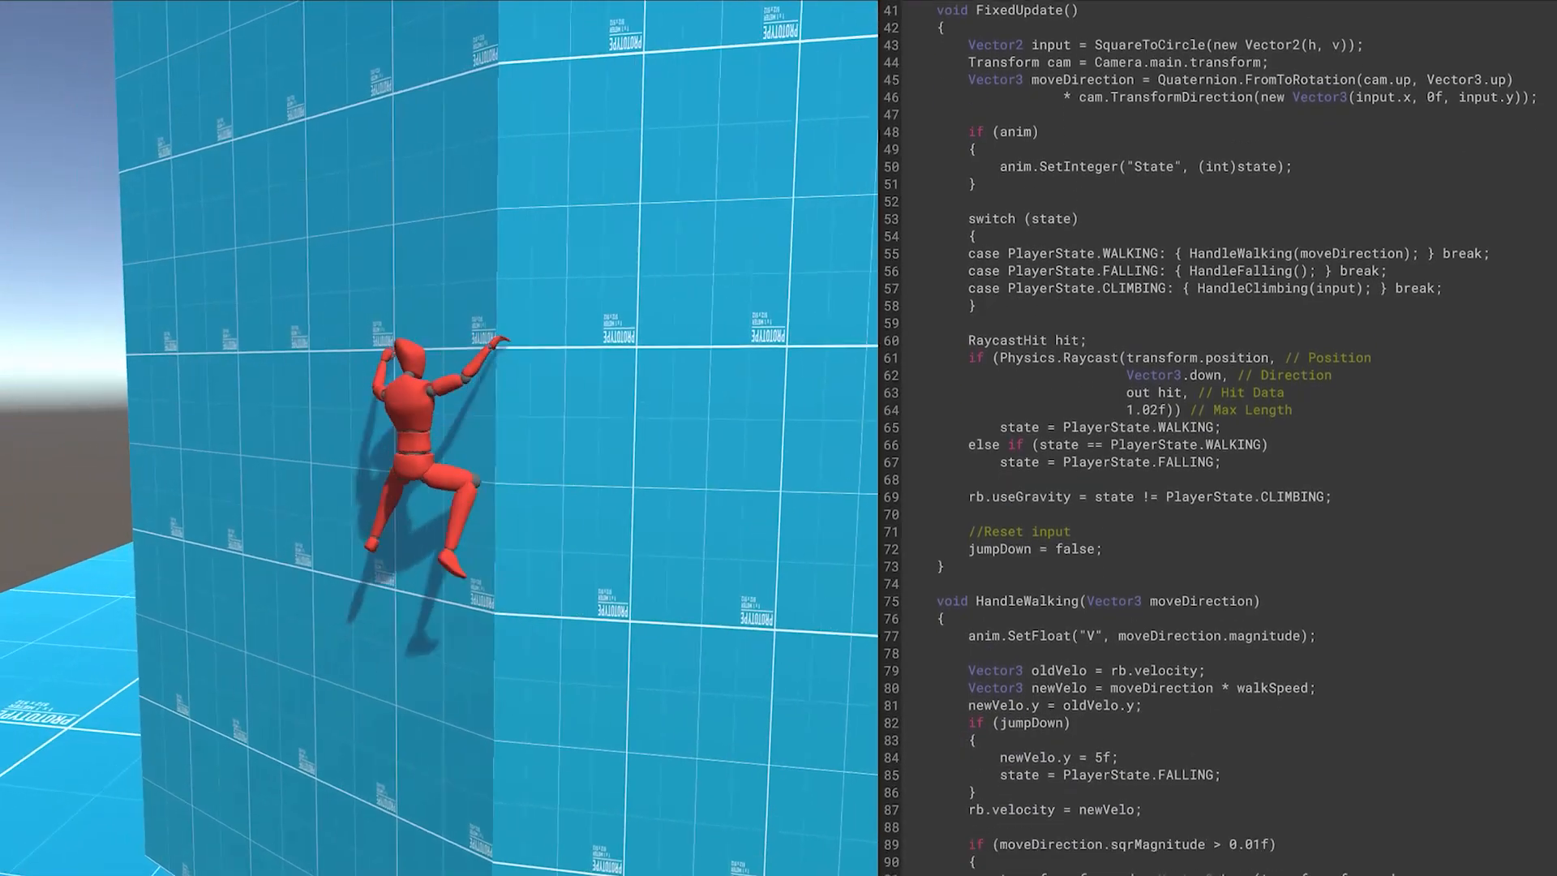
pyautogui.scroll(-3)
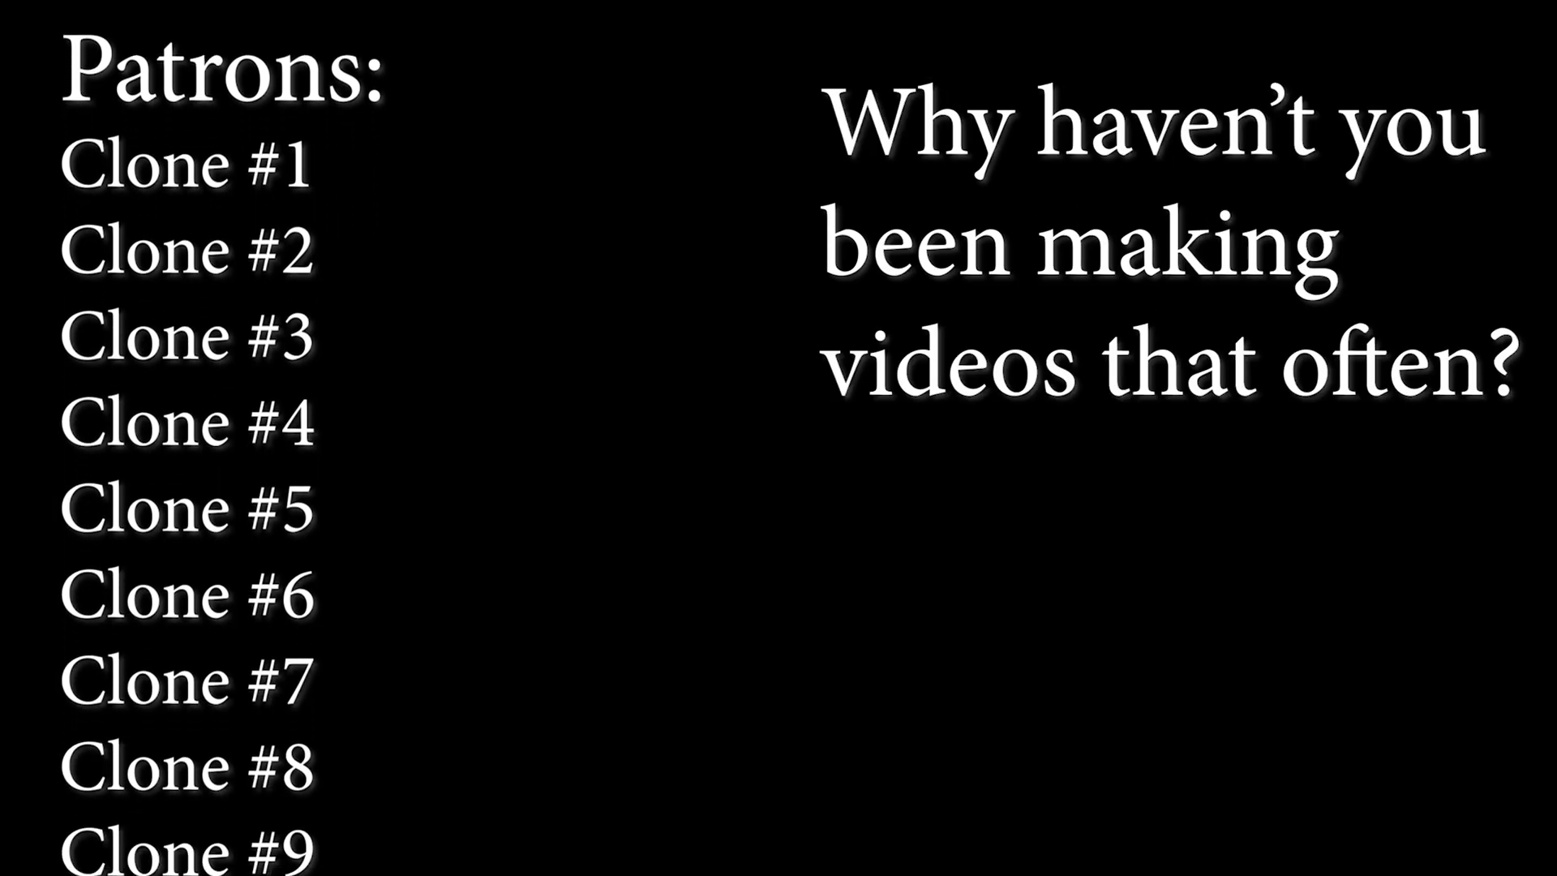
pyautogui.scroll(-3)
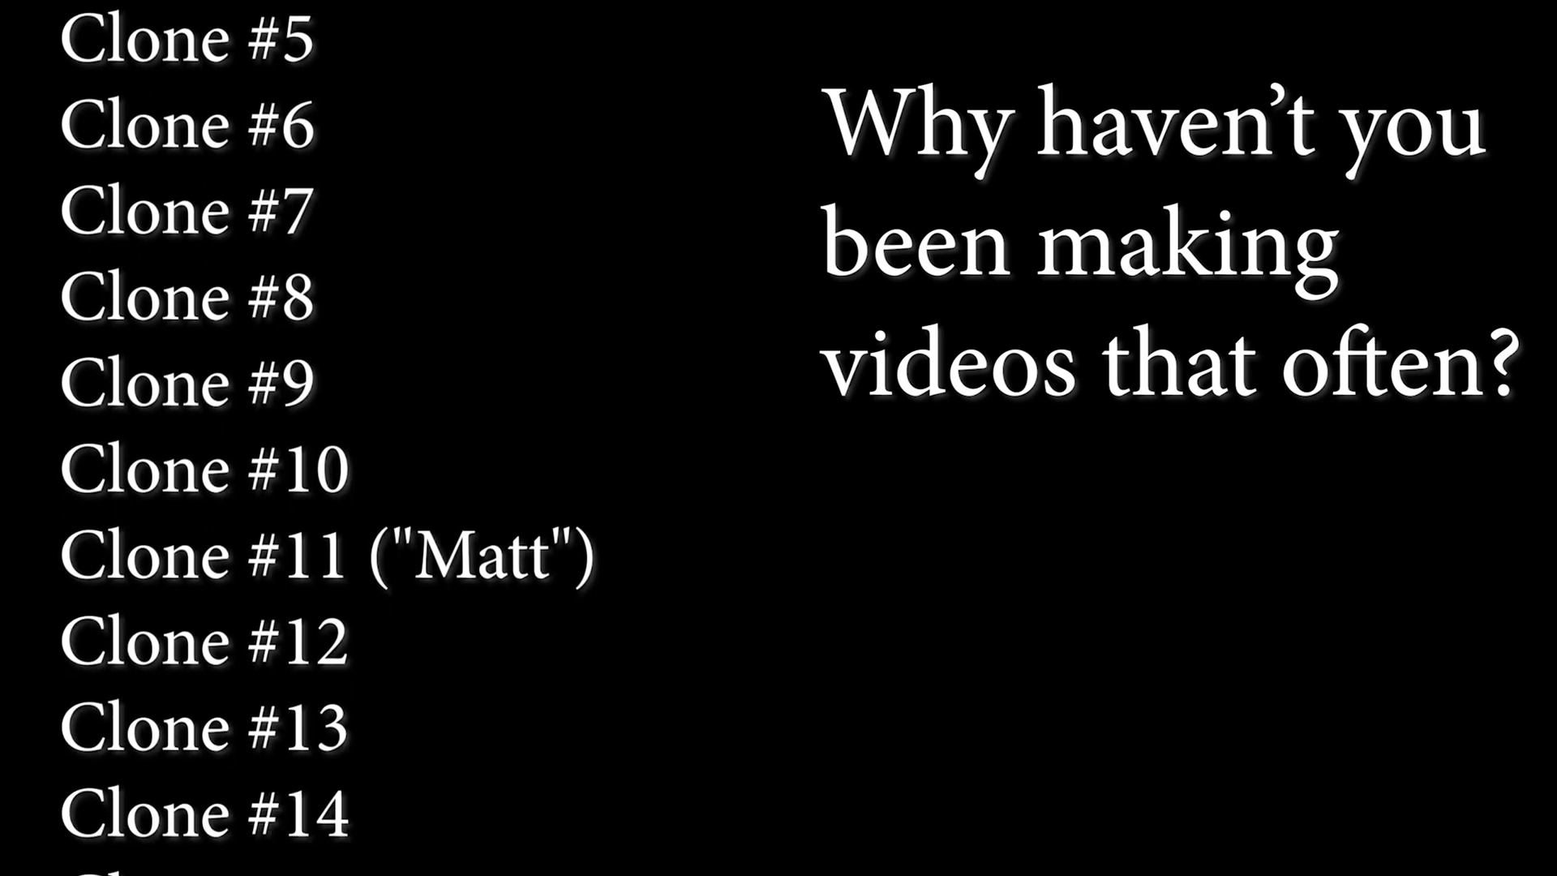
pyautogui.scroll(-3)
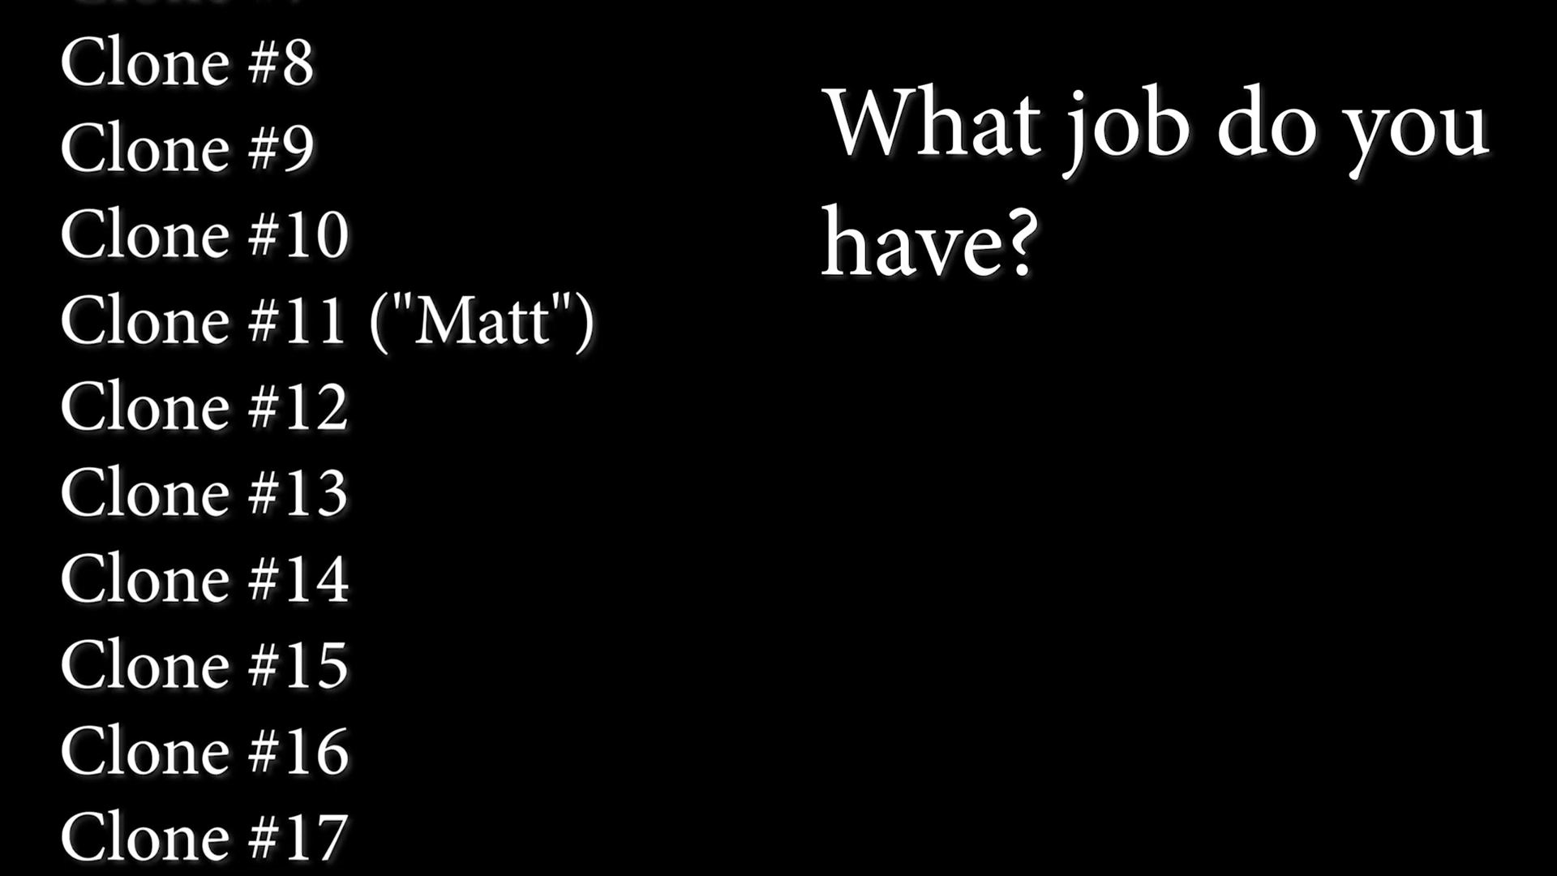
pyautogui.scroll(-3)
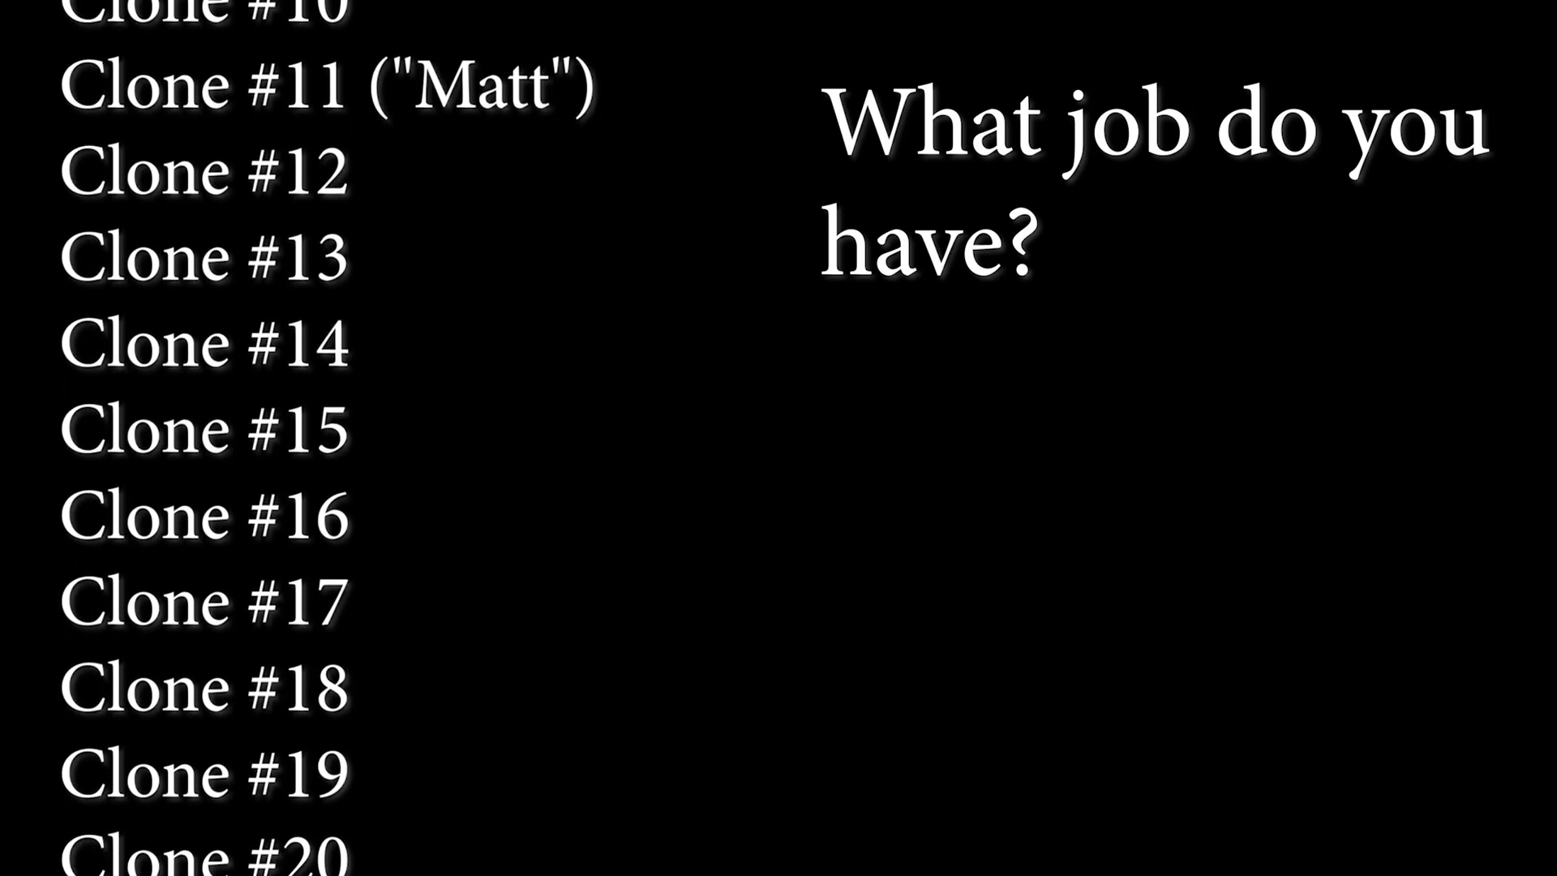
pyautogui.scroll(-3)
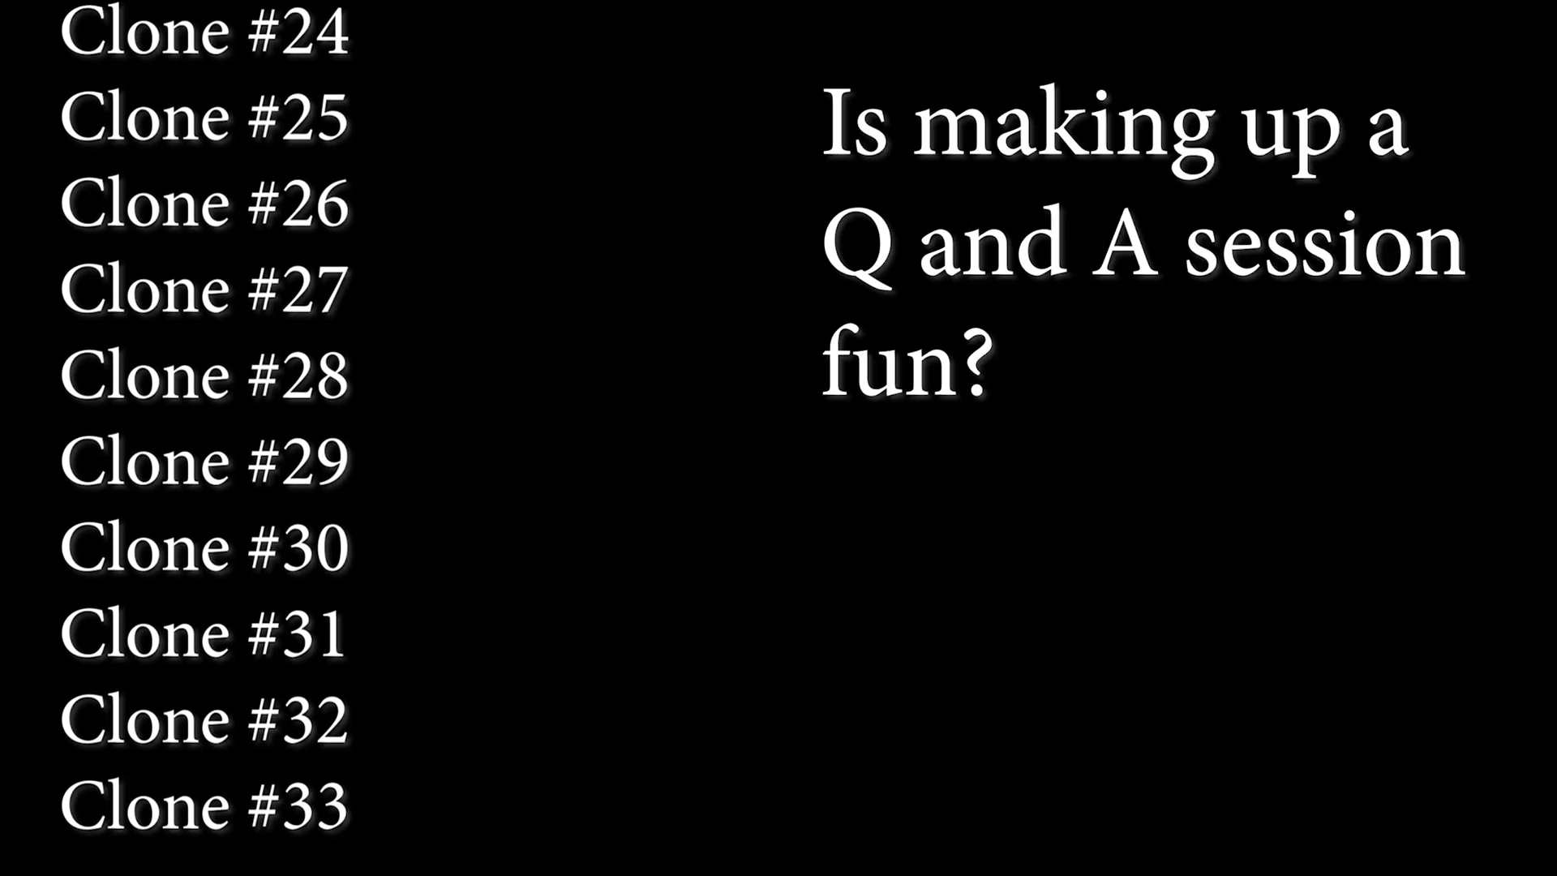
pyautogui.scroll(-3)
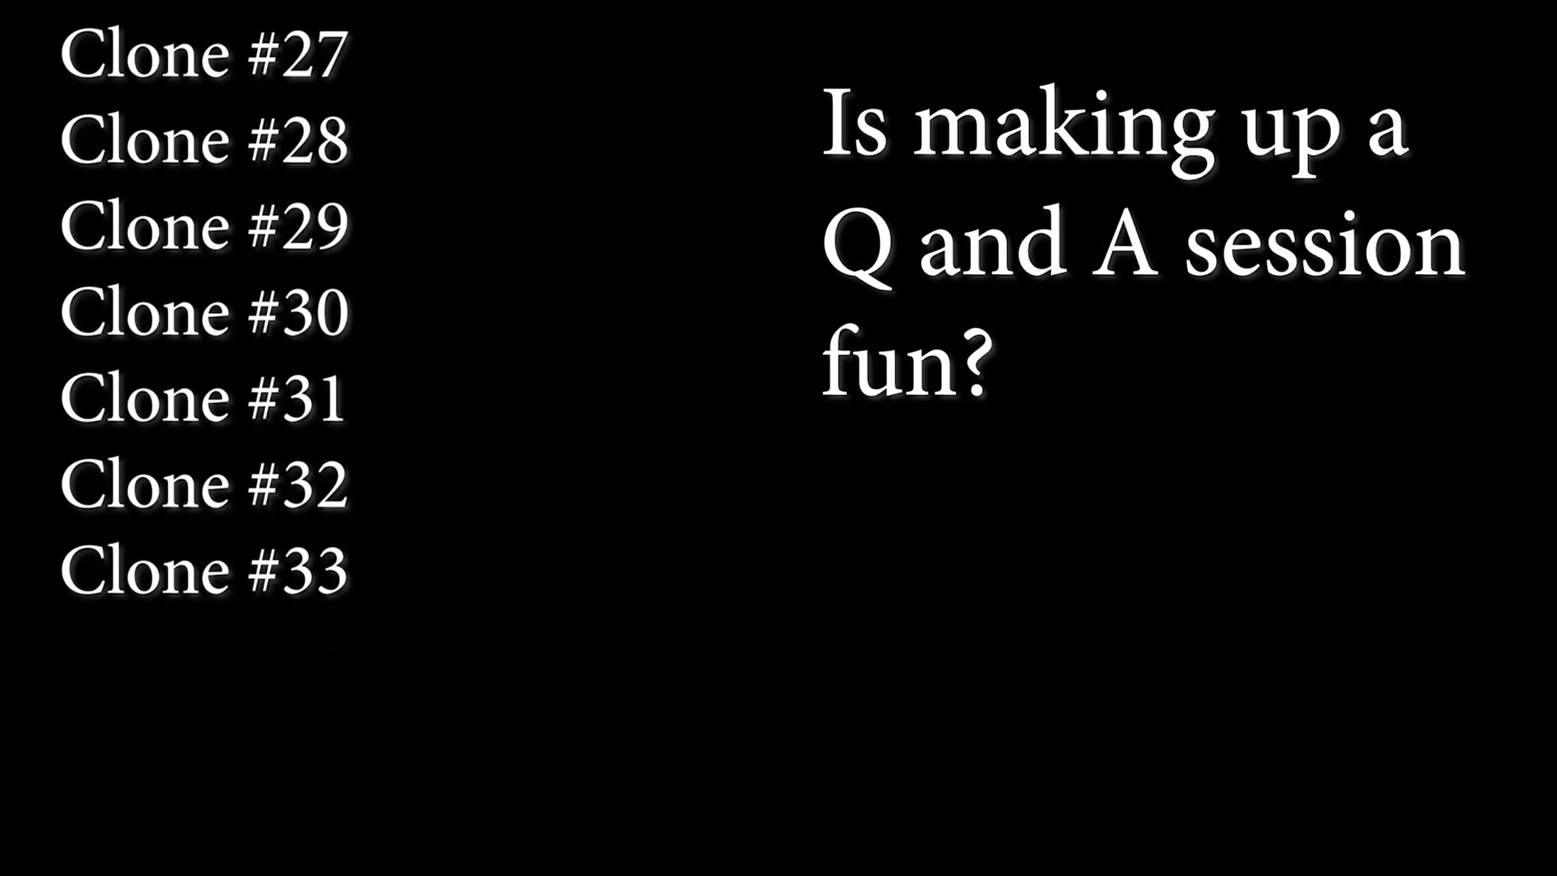